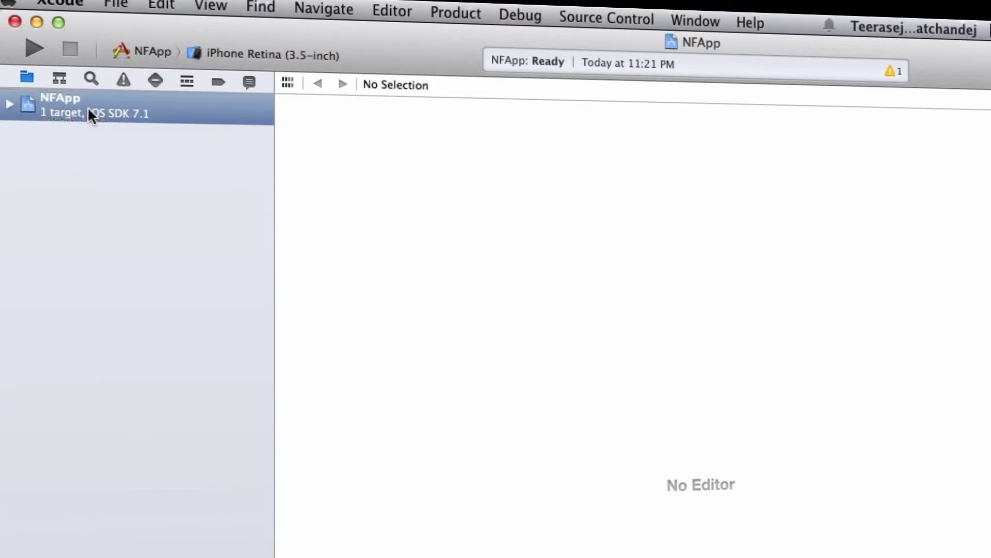
Step: Show the NFApp project's Build Settings, including its Architectures and Valid Architectures
{"action": "left_click", "coordinate": [60, 104]}
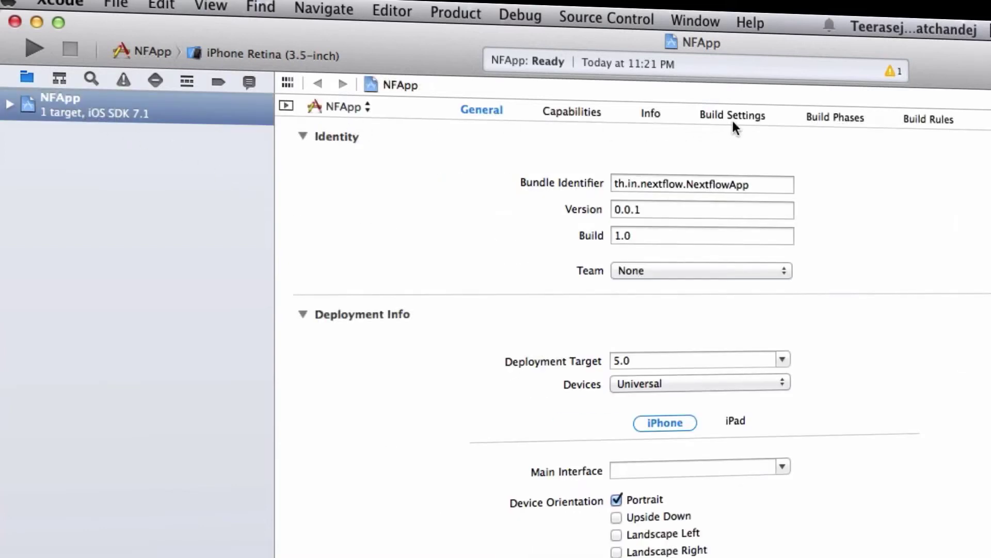
{"action": "left_click", "coordinate": [732, 115]}
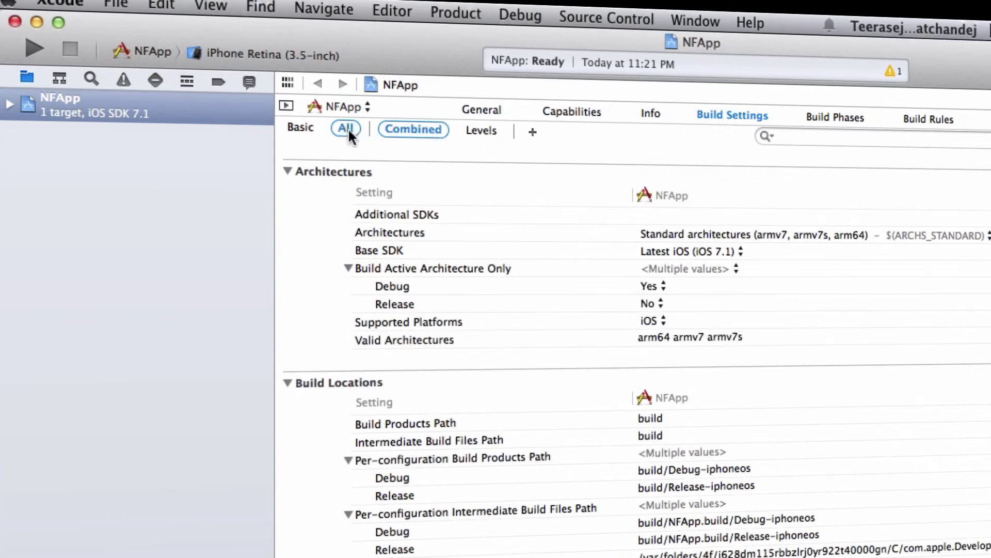
{"action": "mouse_move", "coordinate": [346, 129]}
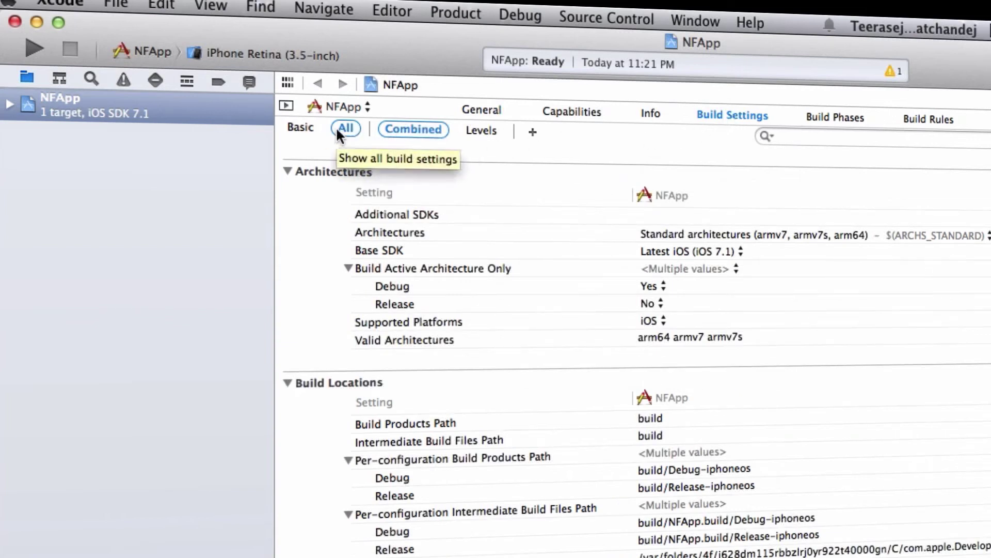
Step: Keep NFApp's Architectures on Standard architectures and check Valid Architectures (arm64 armv7 armv7s)
{"action": "left_click", "coordinate": [300, 129]}
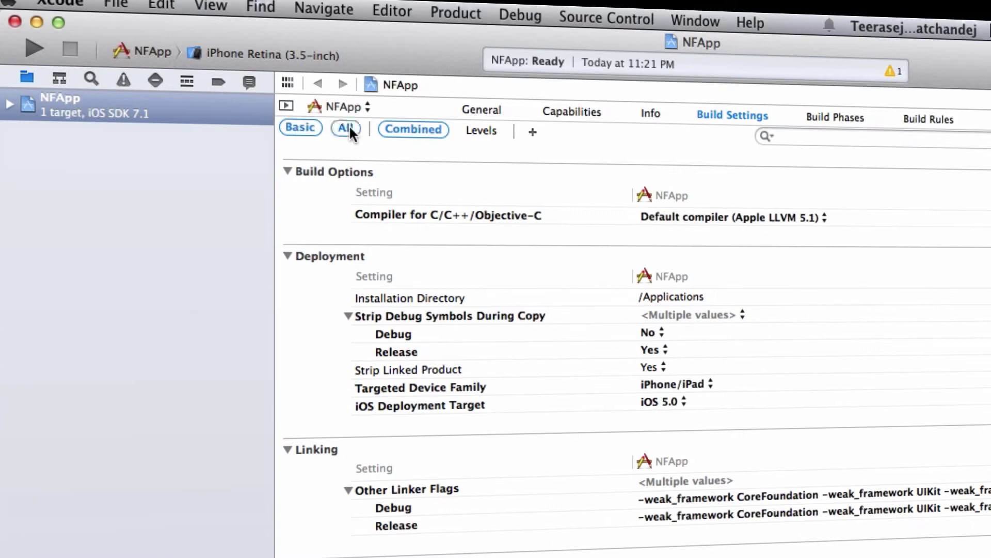
{"action": "left_click", "coordinate": [345, 130]}
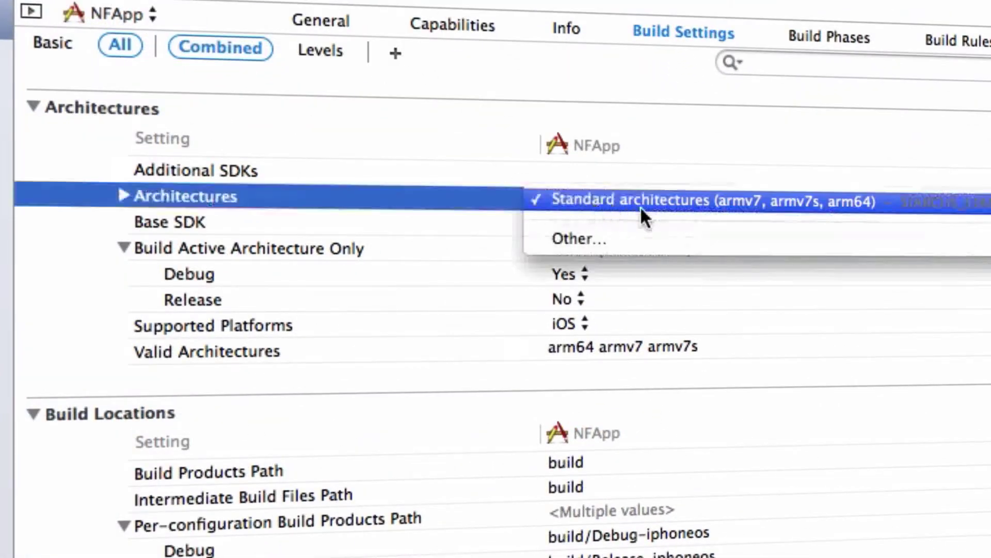
{"action": "mouse_move", "coordinate": [762, 217]}
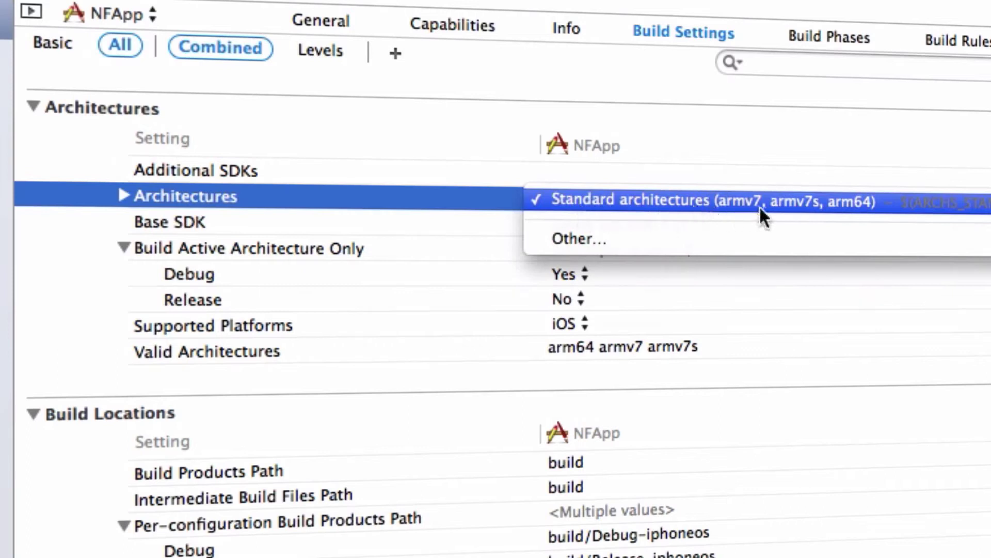
{"action": "left_click", "coordinate": [708, 200]}
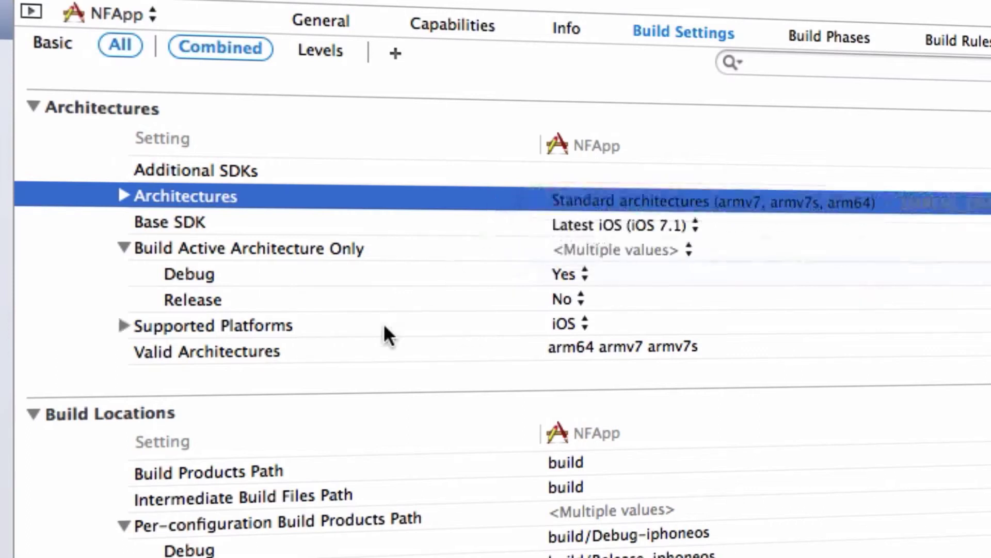
{"action": "left_click", "coordinate": [209, 352]}
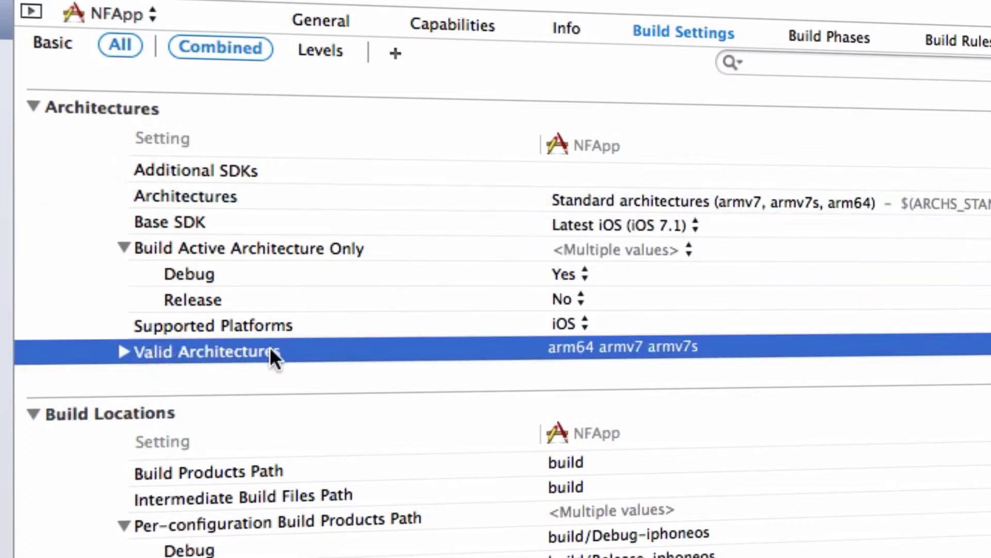
{"action": "mouse_move", "coordinate": [568, 364]}
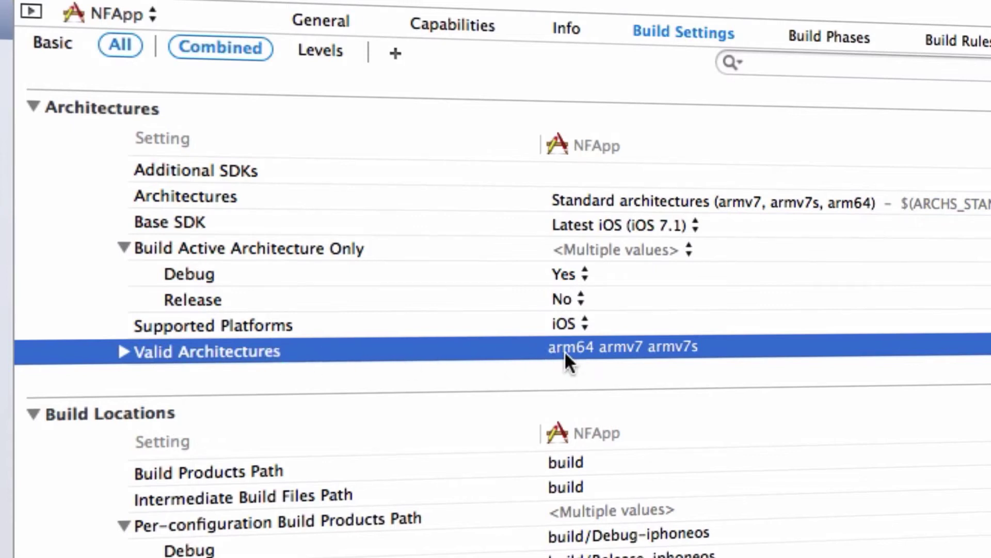
{"action": "mouse_move", "coordinate": [597, 363]}
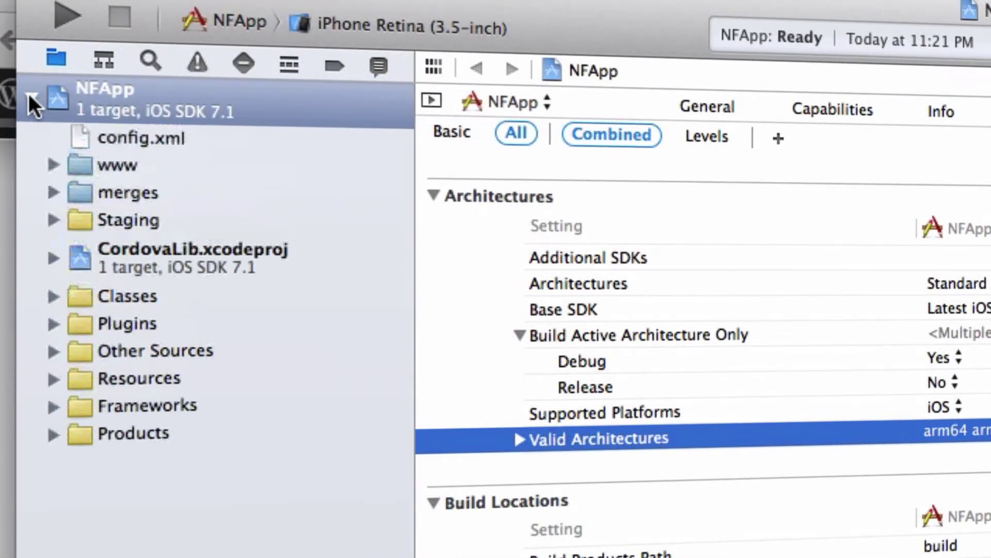
Step: Show the CordovaLib.xcodeproj project's build settings with per-SDK Debug and Release architectures
{"action": "left_click", "coordinate": [195, 256]}
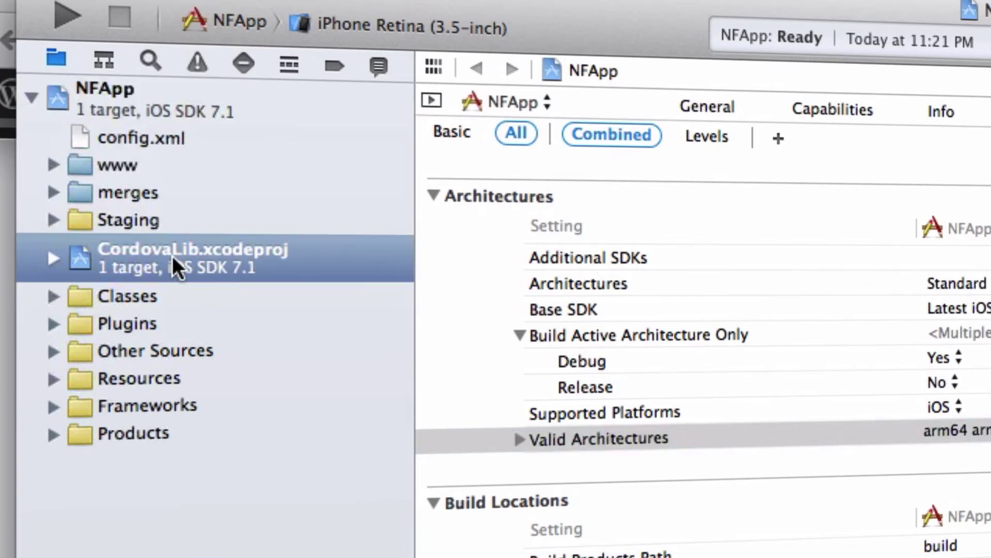
{"action": "left_click", "coordinate": [192, 249]}
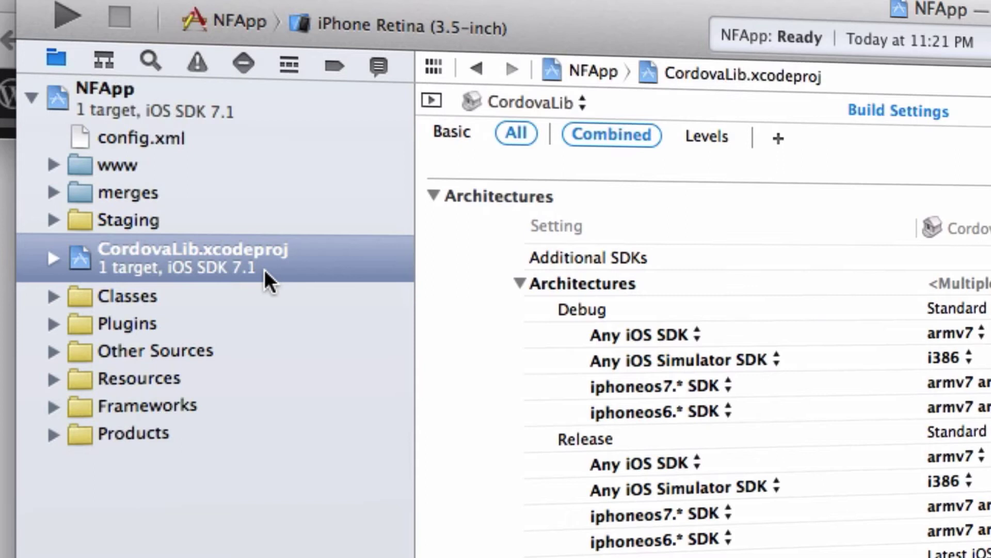
{"action": "left_click", "coordinate": [506, 102]}
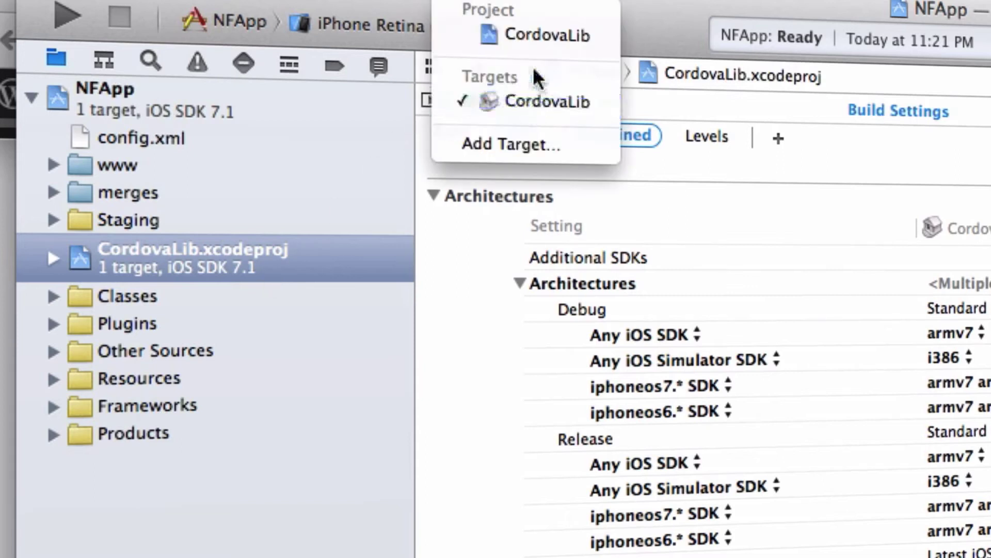
{"action": "mouse_move", "coordinate": [544, 102]}
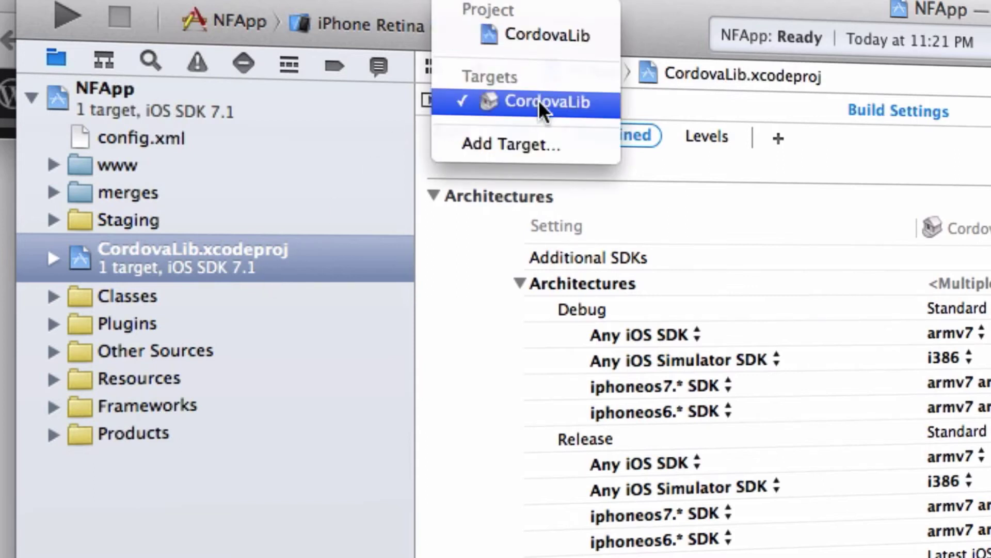
{"action": "mouse_move", "coordinate": [534, 35]}
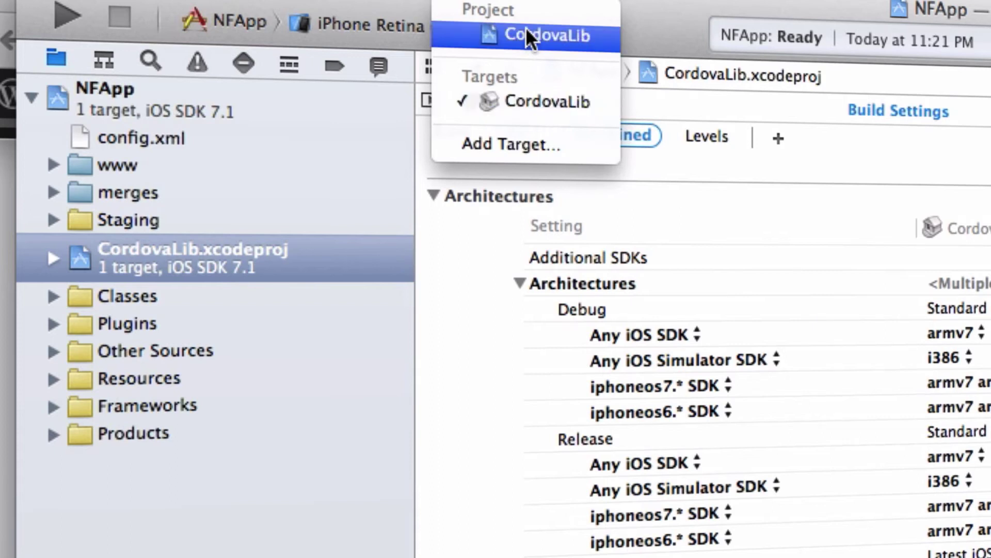
{"action": "mouse_move", "coordinate": [530, 85]}
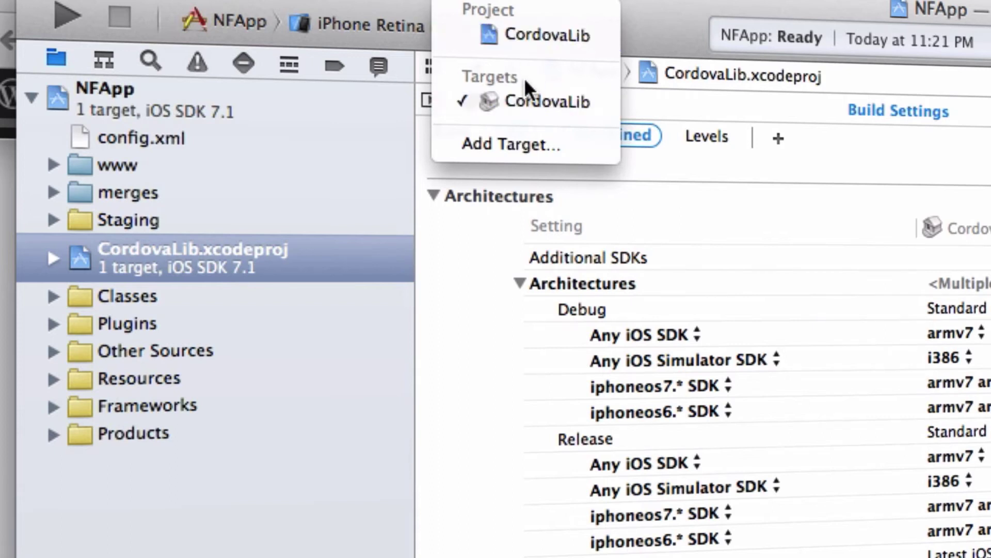
{"action": "mouse_move", "coordinate": [549, 34]}
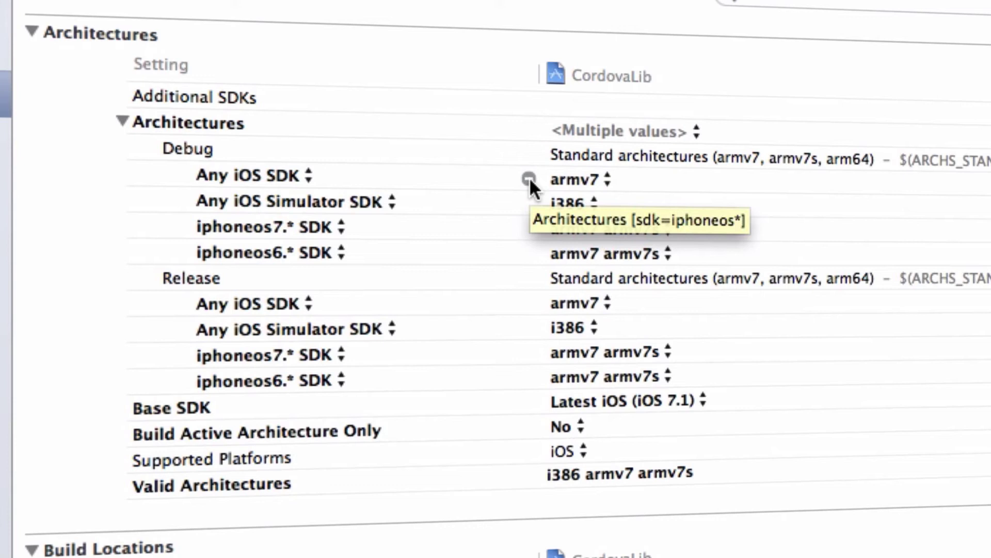
{"action": "mouse_move", "coordinate": [454, 190]}
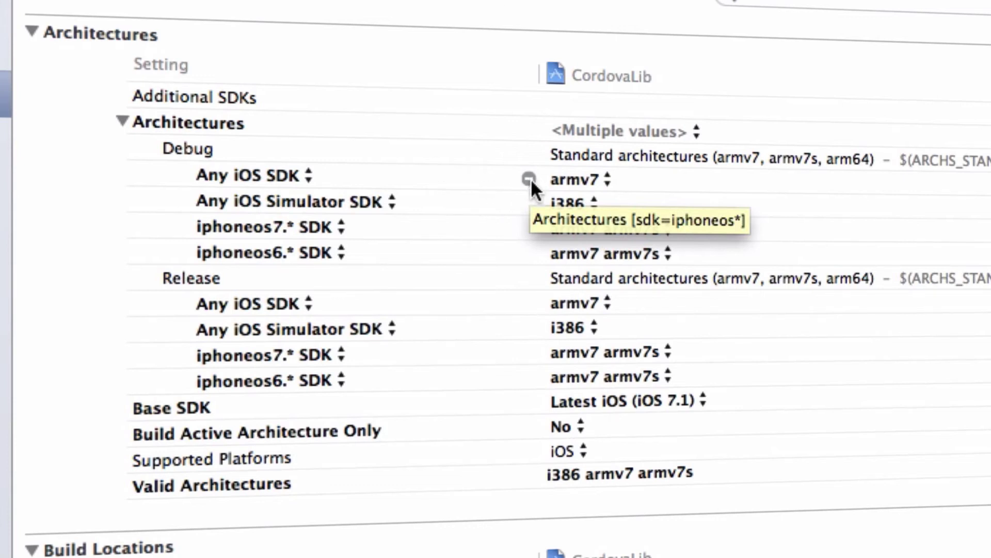
Step: Remove CordovaLib's per-SDK architecture overrides, choose Standard architectures, and append arm64 to Valid Architectures
{"action": "left_click", "coordinate": [187, 148]}
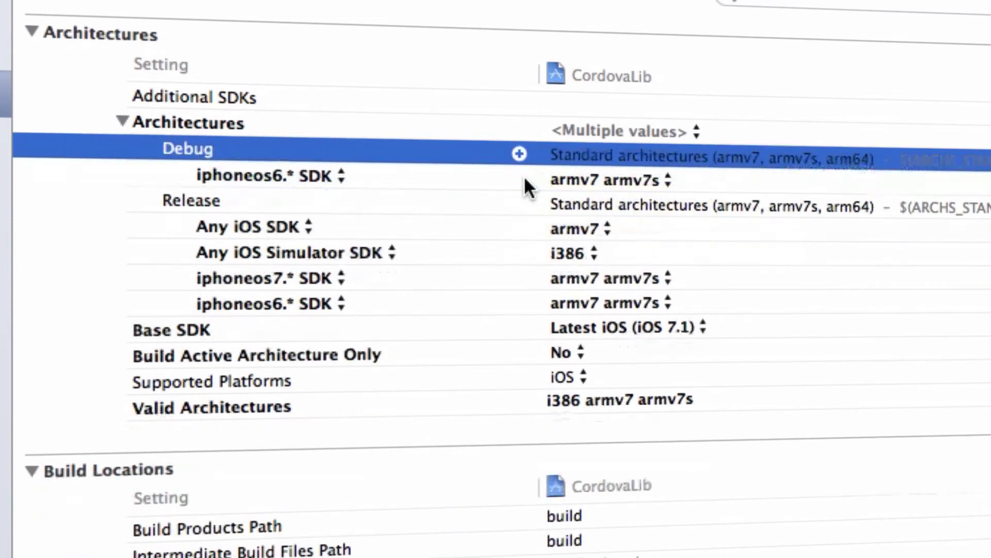
{"action": "left_click", "coordinate": [519, 154]}
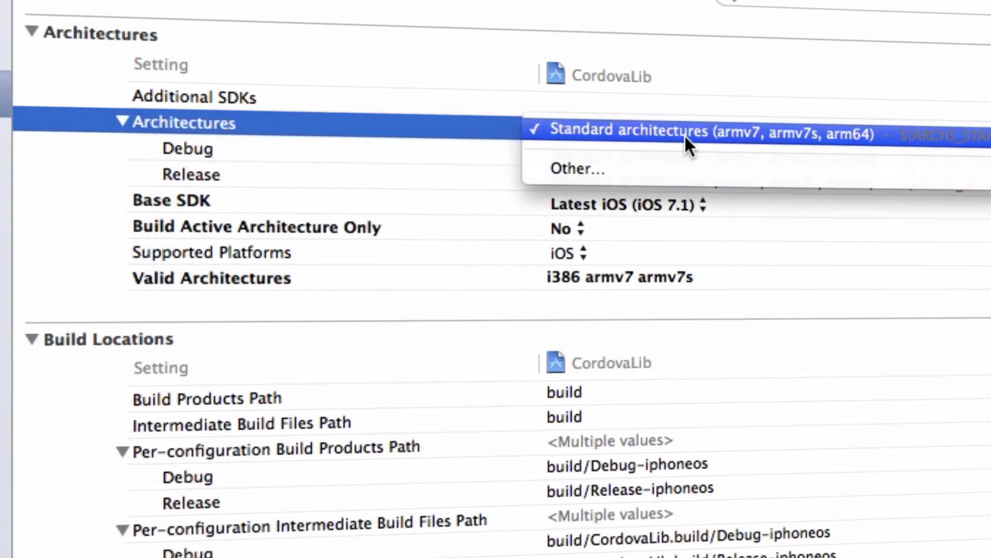
{"action": "mouse_move", "coordinate": [646, 267]}
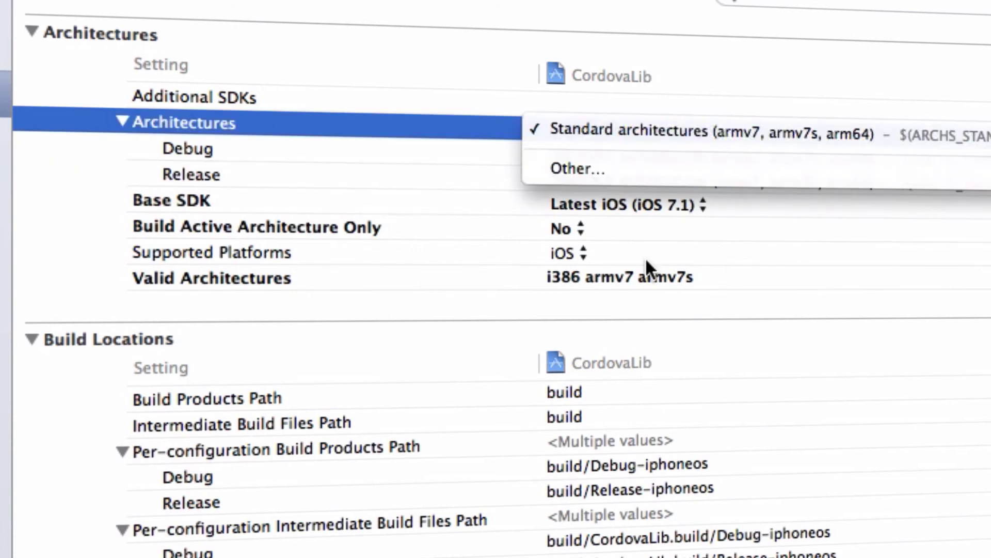
{"action": "left_click", "coordinate": [645, 130]}
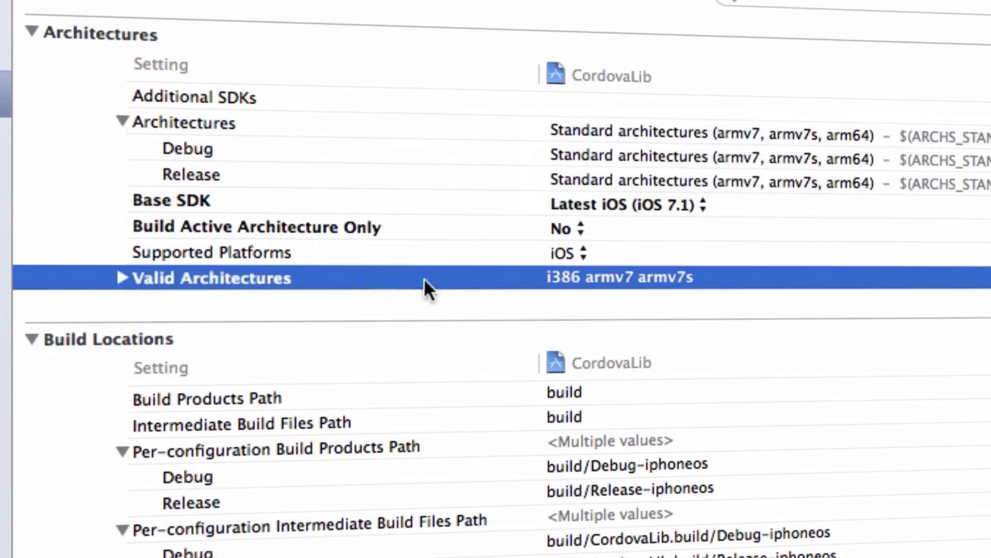
{"action": "mouse_move", "coordinate": [608, 284]}
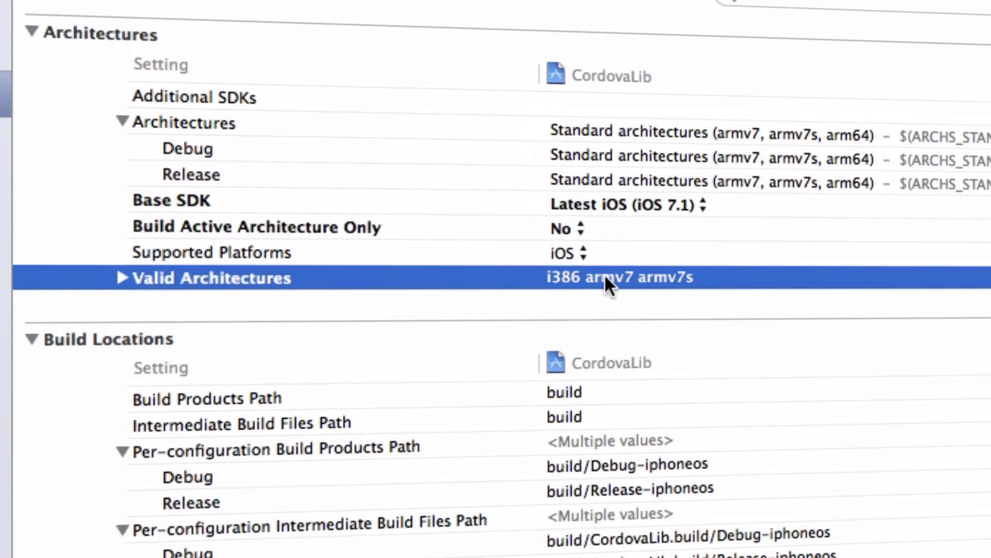
{"action": "type", "text": "arm"}
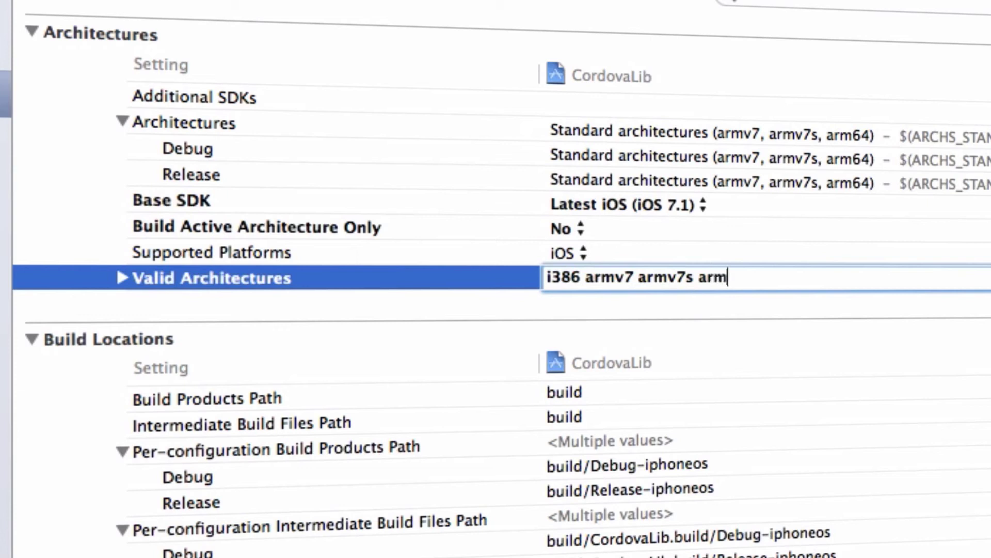
{"action": "type", "text": "64"}
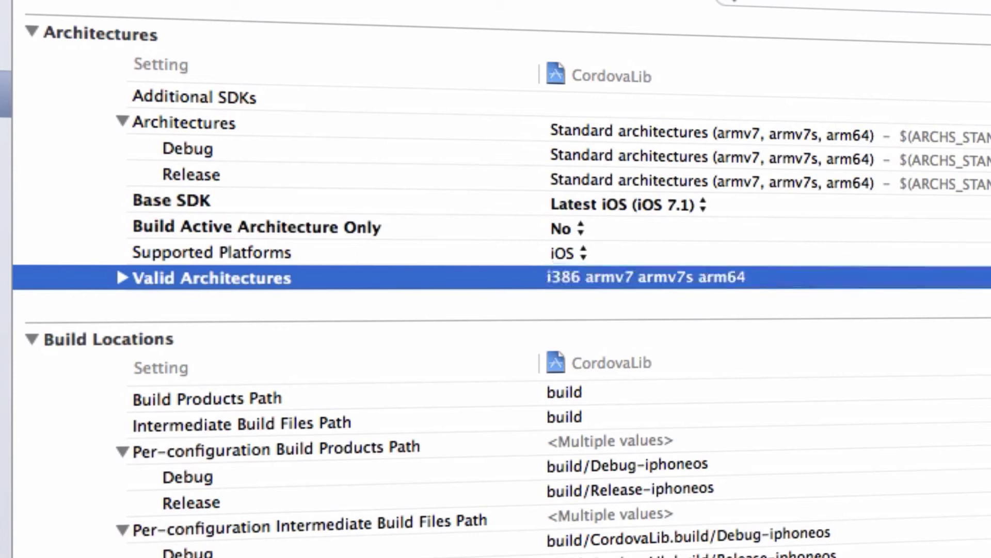
{"action": "mouse_move", "coordinate": [699, 272]}
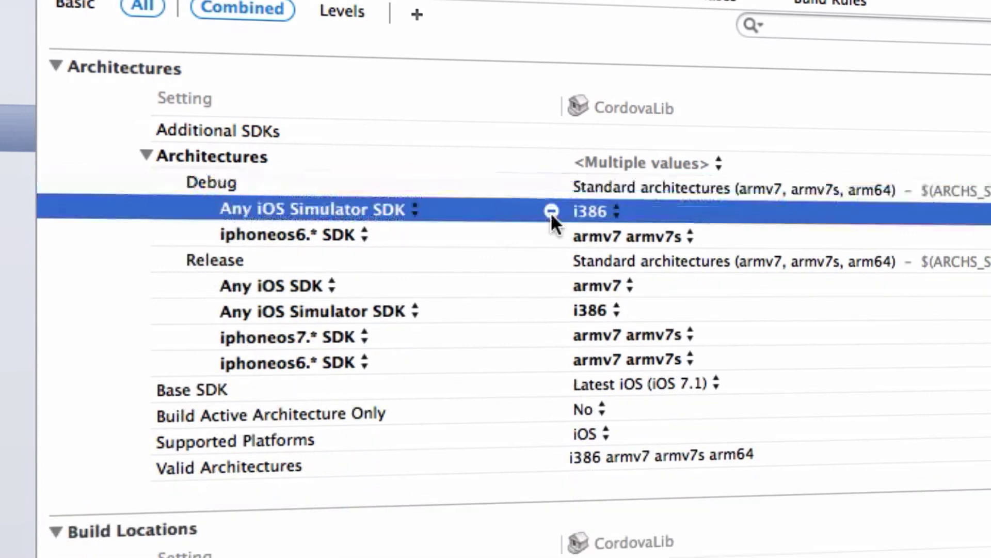
Step: Delete the CordovaLib target's remaining Debug and Release SDK overrides, then select Valid Architectures
{"action": "left_click", "coordinate": [551, 210]}
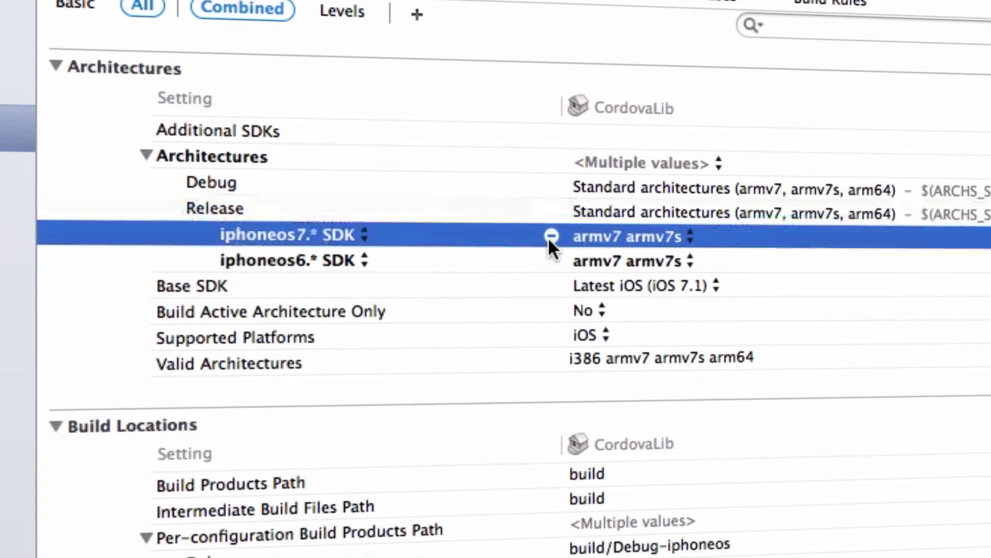
{"action": "left_click", "coordinate": [550, 236]}
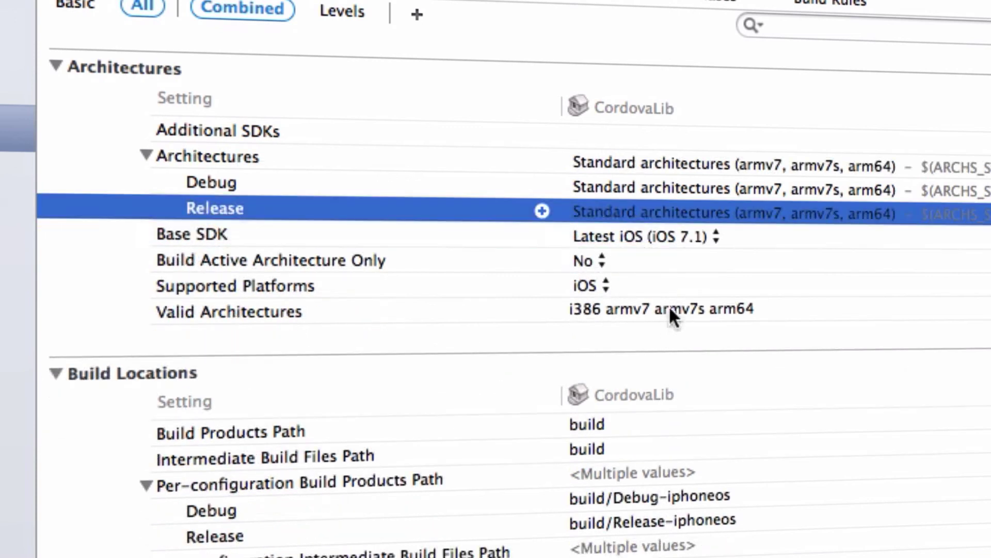
{"action": "left_click", "coordinate": [227, 311]}
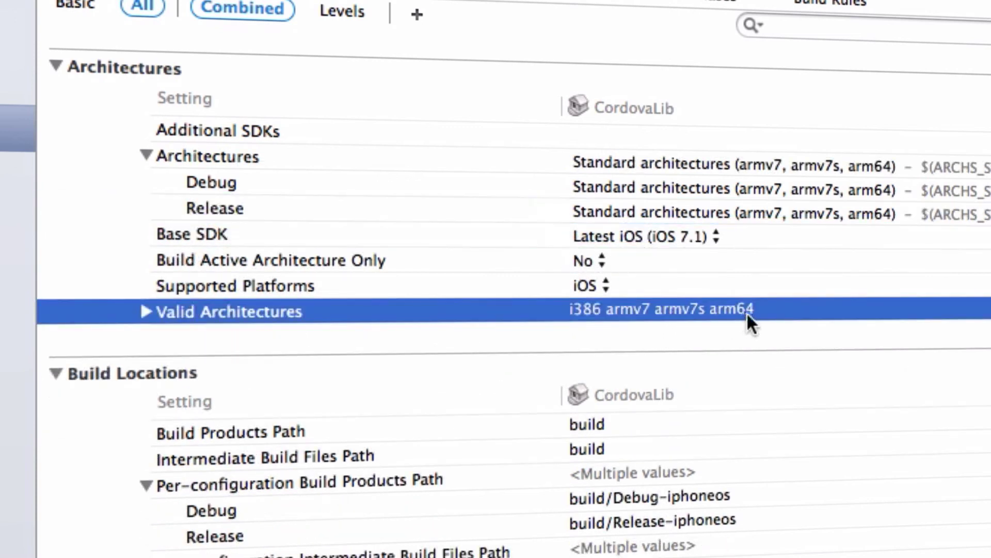